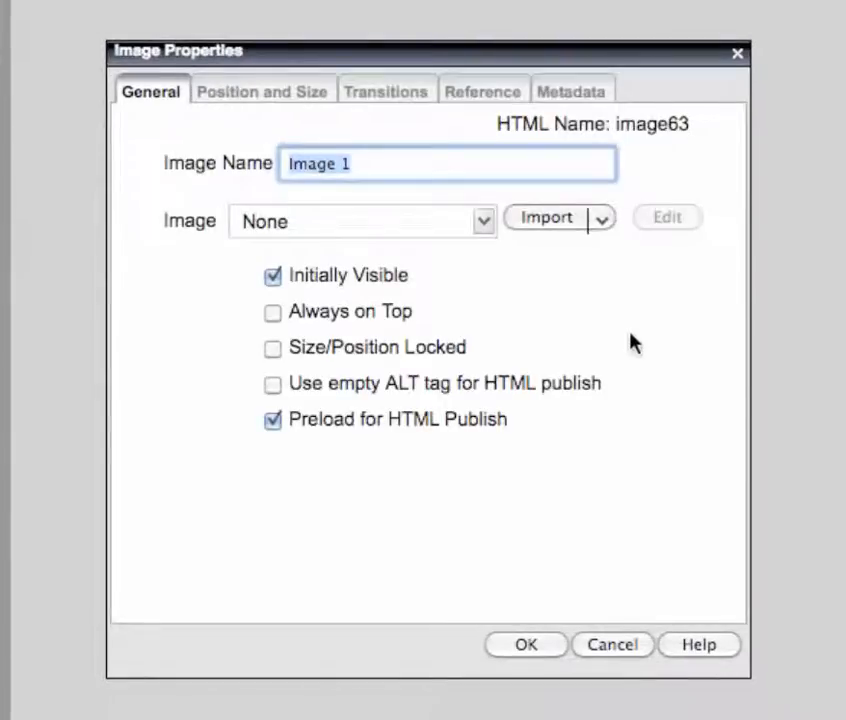
pyautogui.moveTo(595, 225)
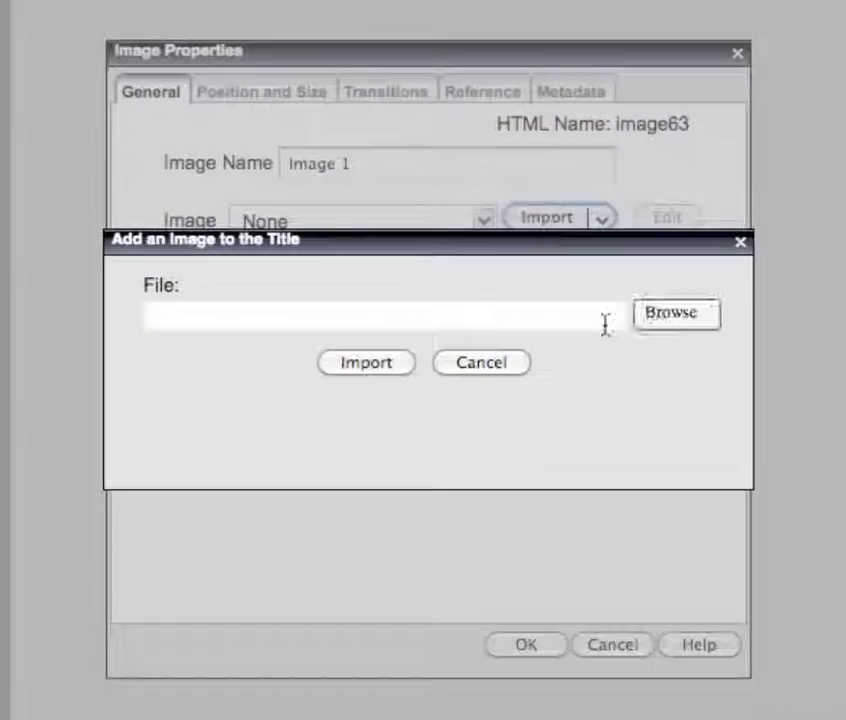
# Step: Open the file picker to upload the logo image for Image 1
pyautogui.click(676, 313)
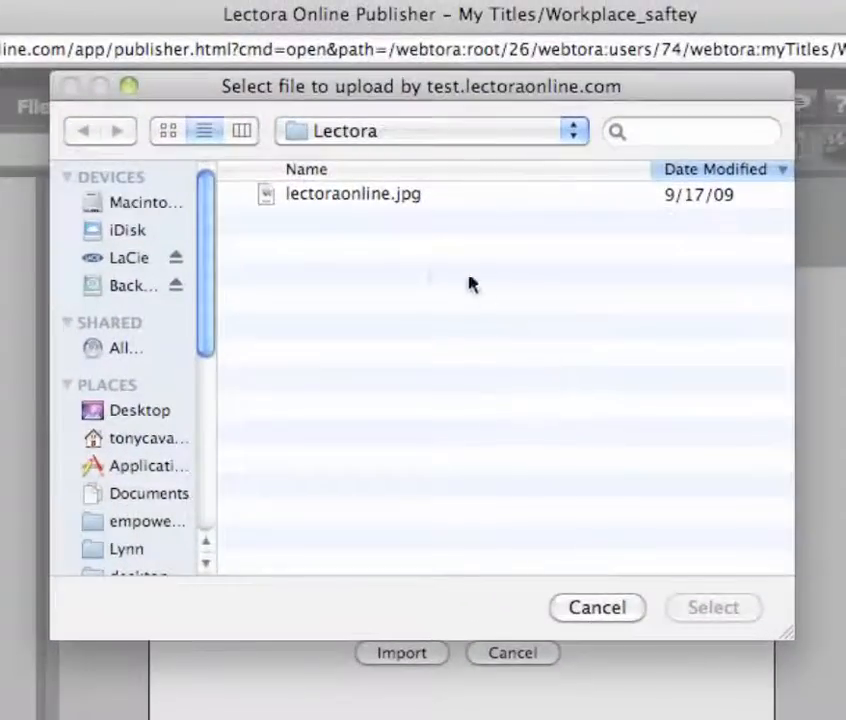
pyautogui.moveTo(378, 201)
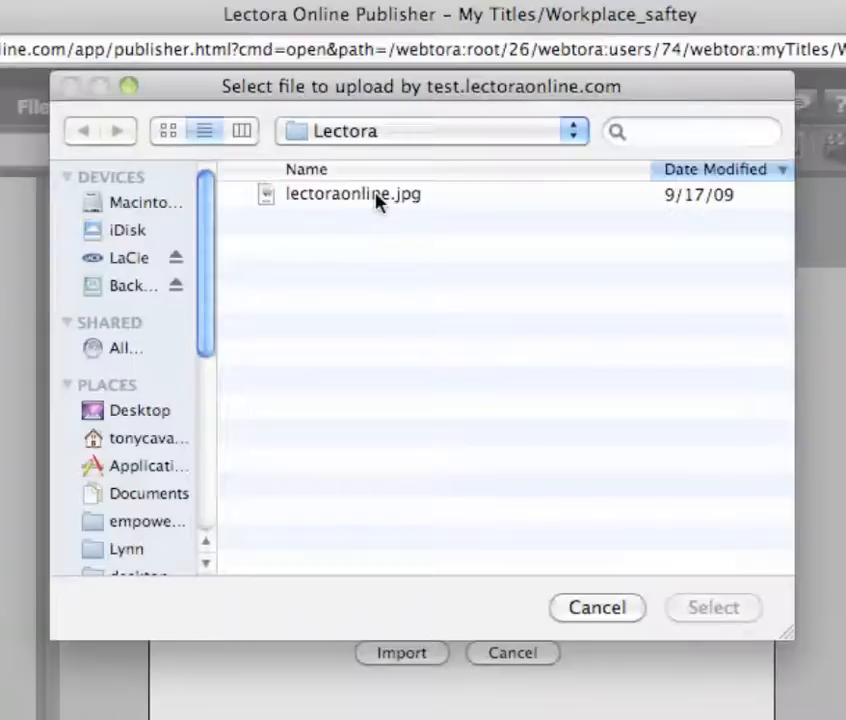
# Step: Choose lectoraonline.jpg from the Lectora folder and import it as the image
pyautogui.click(352, 194)
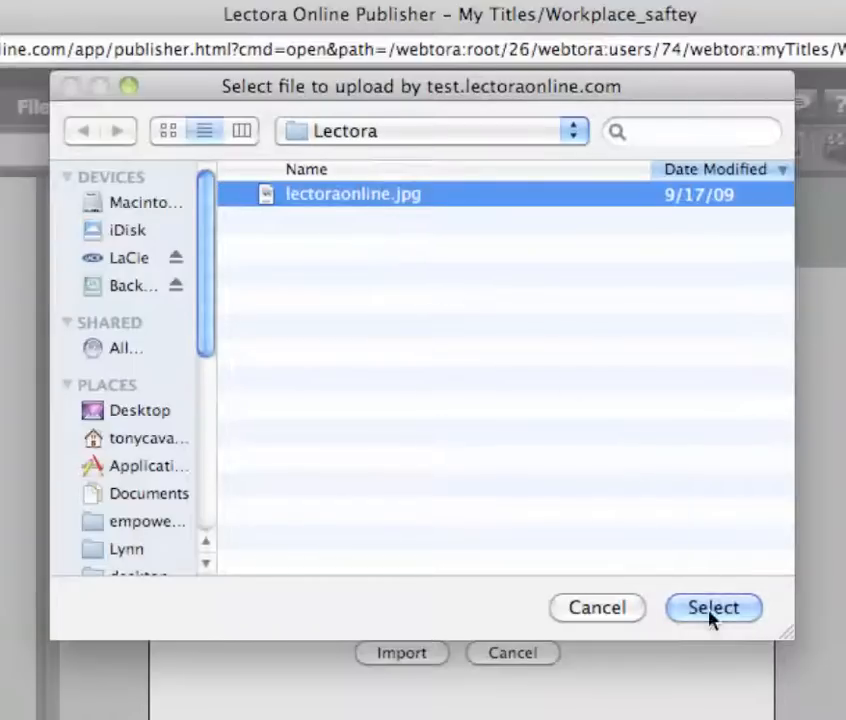
pyautogui.click(713, 608)
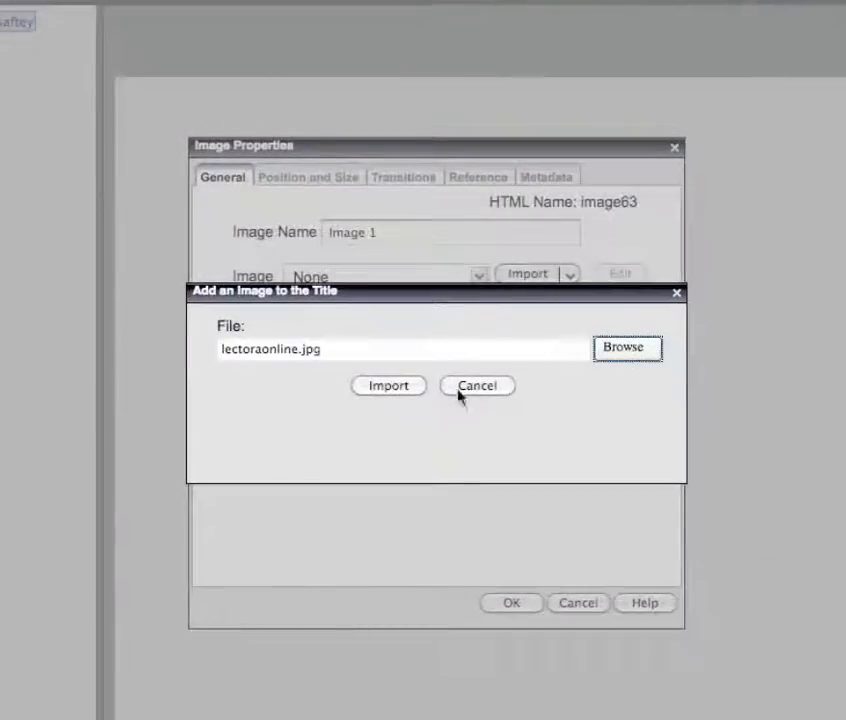
pyautogui.click(388, 386)
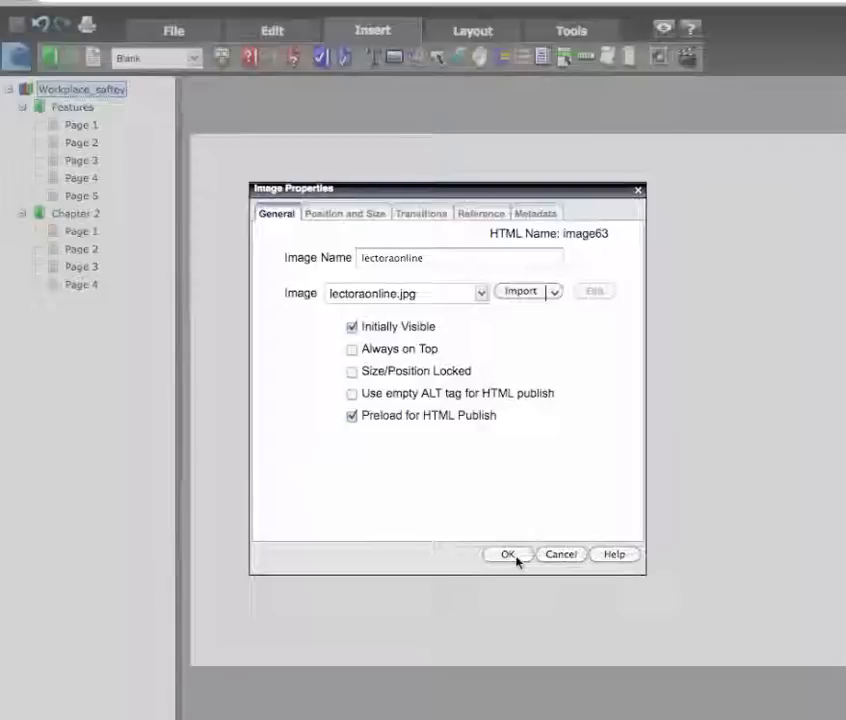
# Step: Place the lectoraonline logo at title level and confirm it shows on Page 3
pyautogui.click(507, 554)
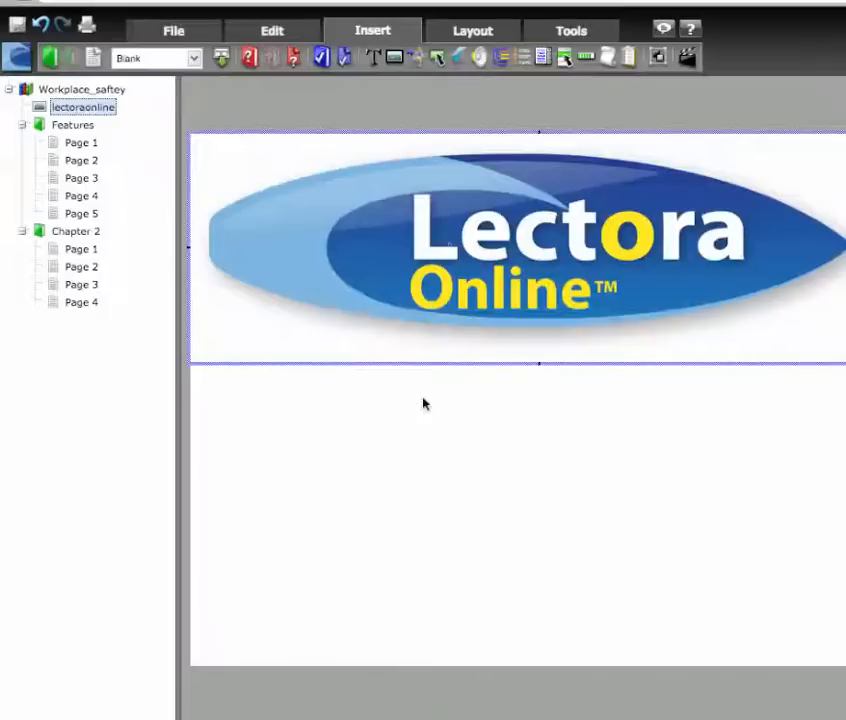
pyautogui.moveTo(222, 196)
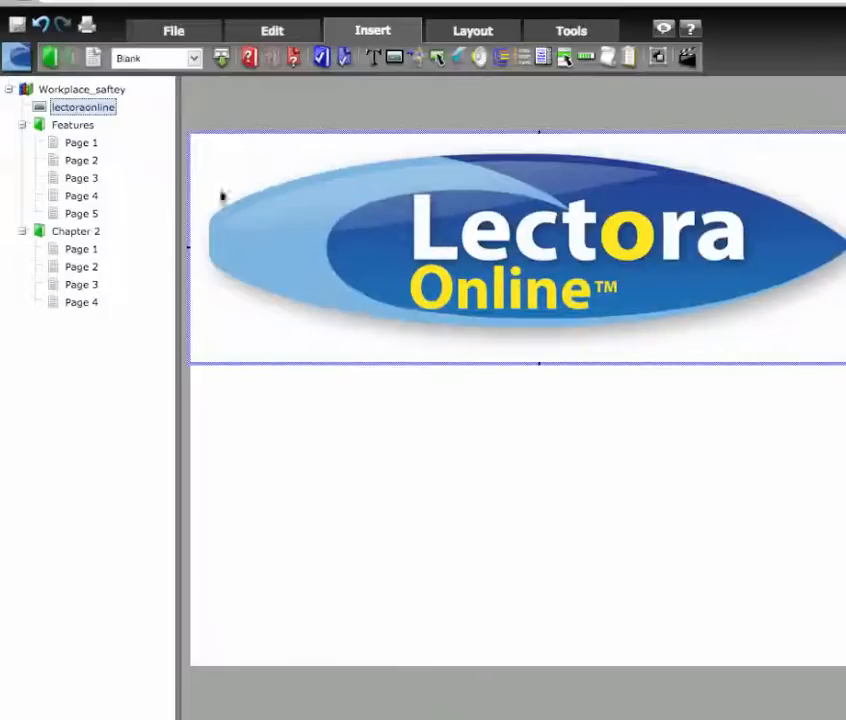
pyautogui.click(82, 89)
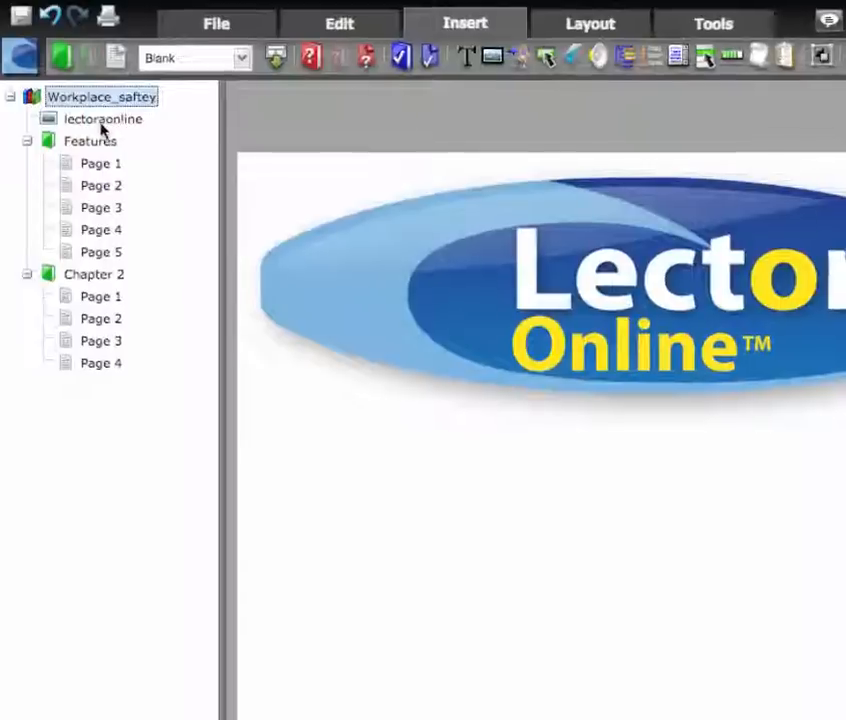
pyautogui.click(103, 119)
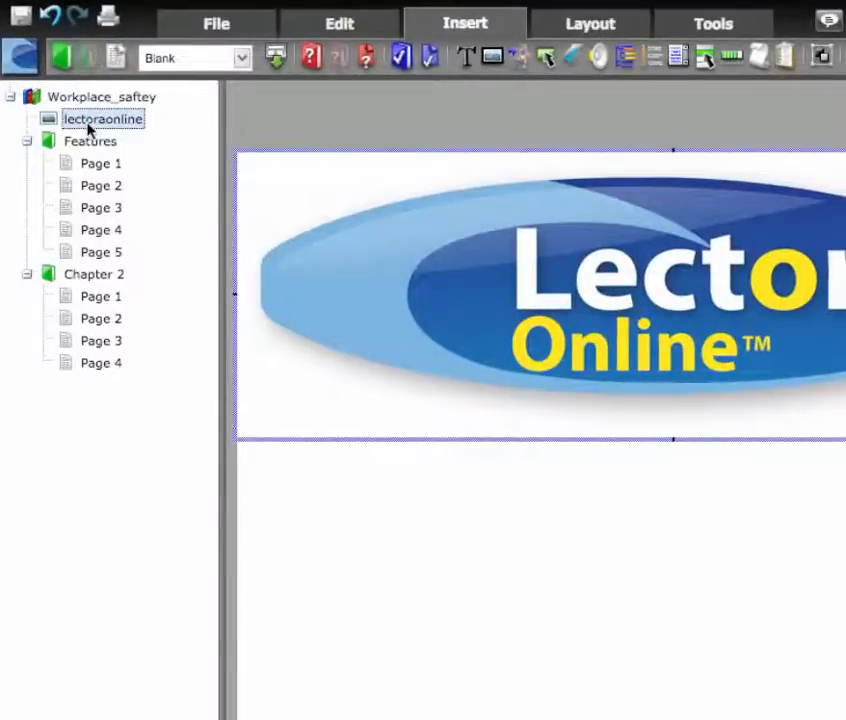
pyautogui.click(100, 207)
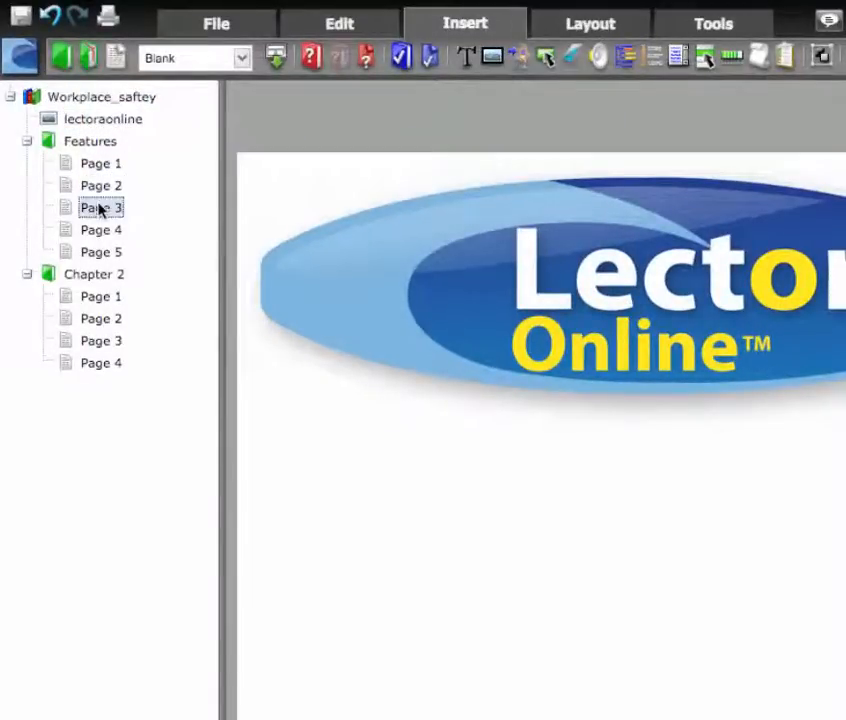